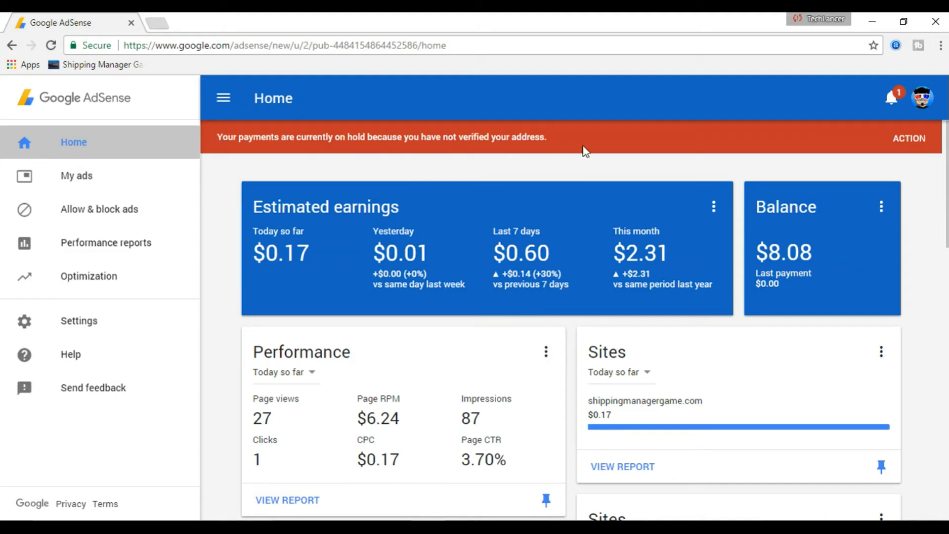
# Open Verify address from the red payment-hold bar's ACTION and reach the Enter your PIN field
pyautogui.scroll(-3)
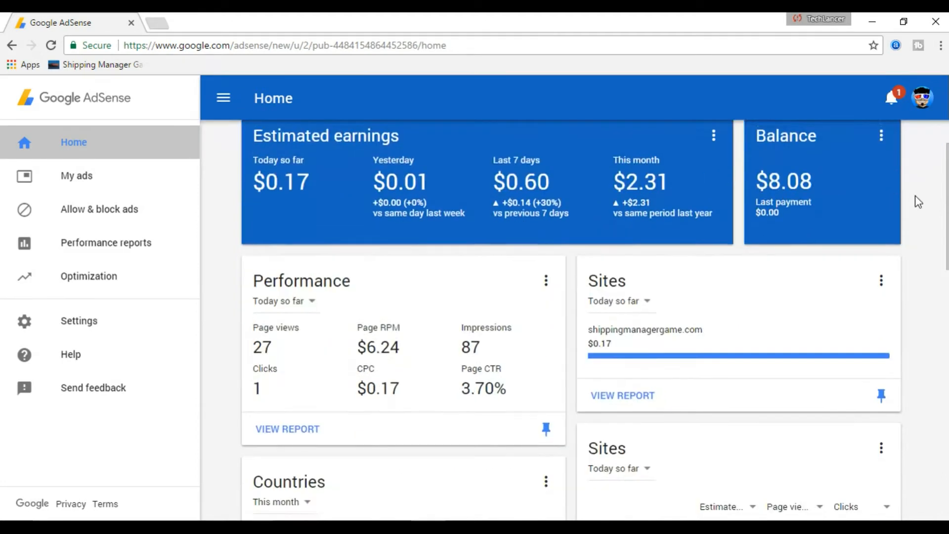
pyautogui.scroll(-3)
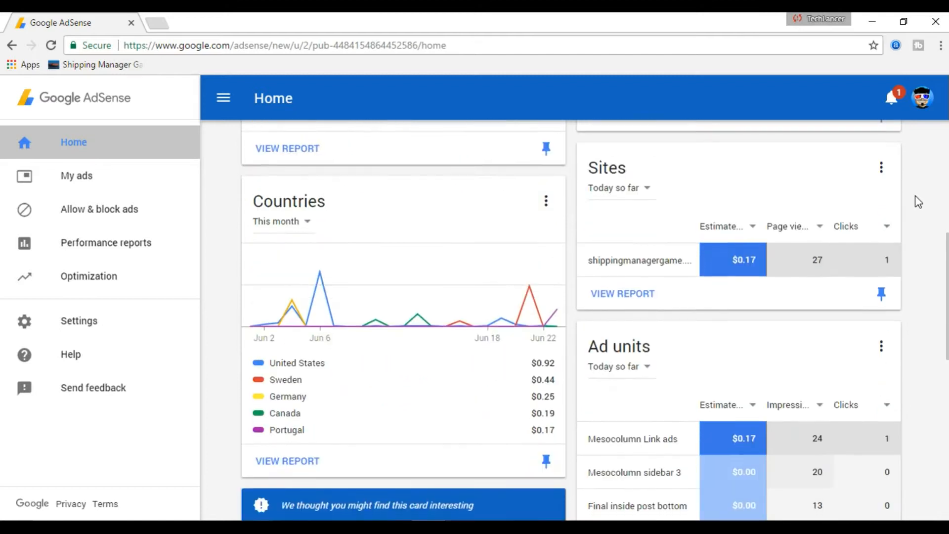
pyautogui.scroll(3)
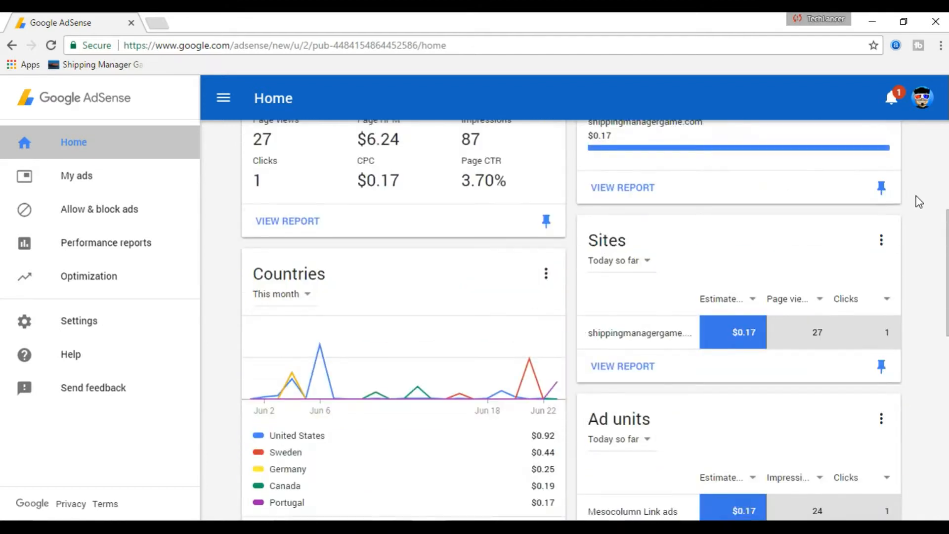
pyautogui.scroll(3)
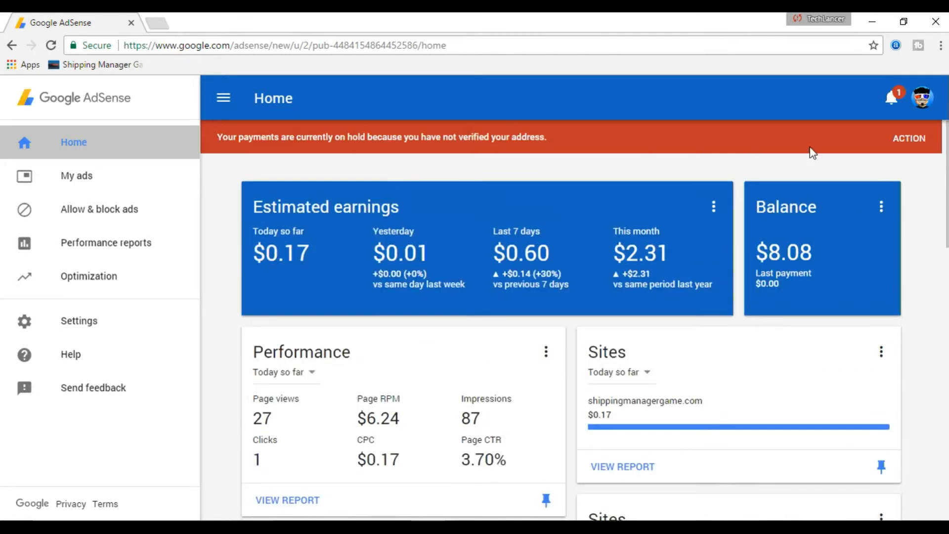
pyautogui.moveTo(893, 148)
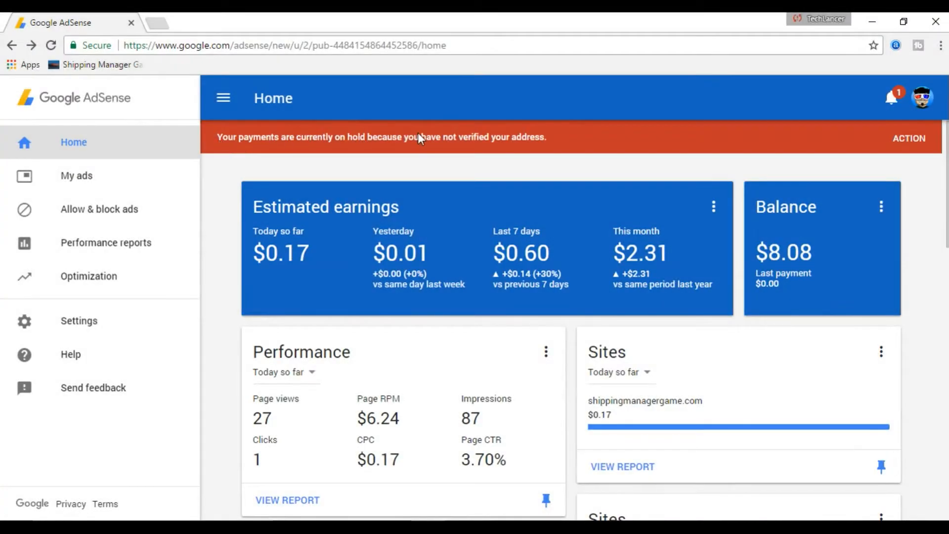
pyautogui.moveTo(702, 145)
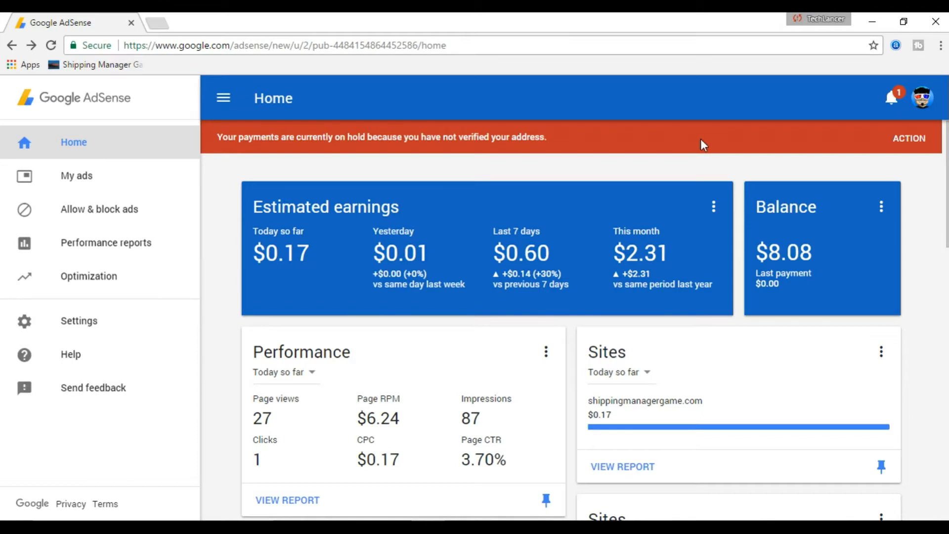
pyautogui.moveTo(881, 229)
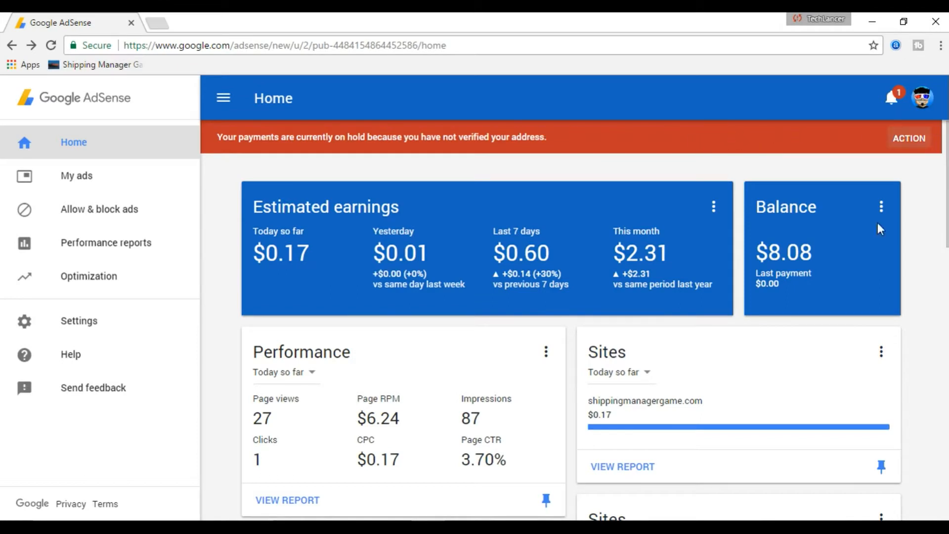
pyautogui.moveTo(934, 109)
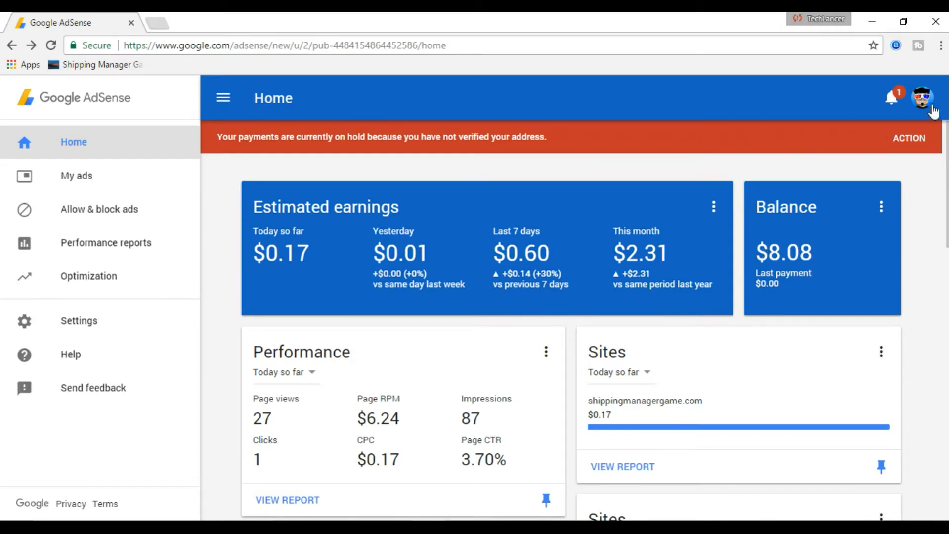
pyautogui.moveTo(936, 175)
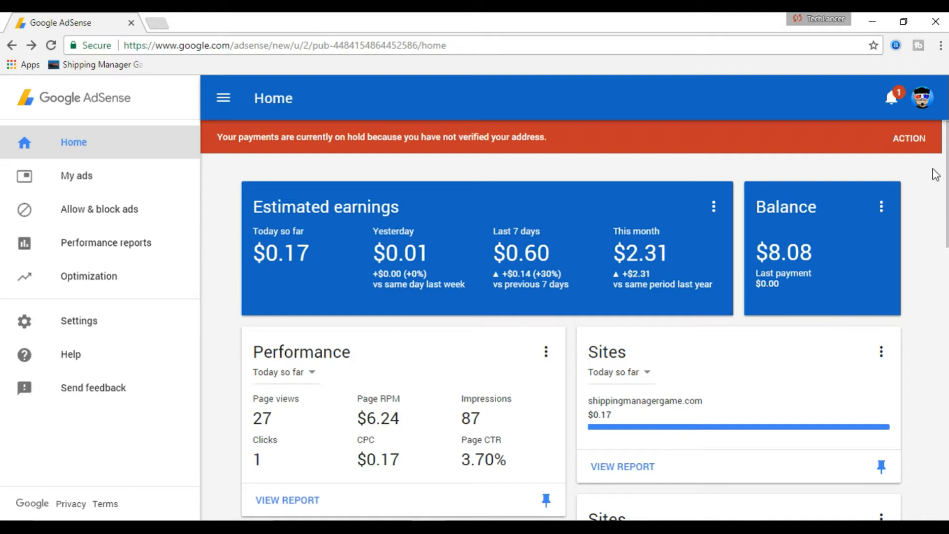
pyautogui.moveTo(909, 138)
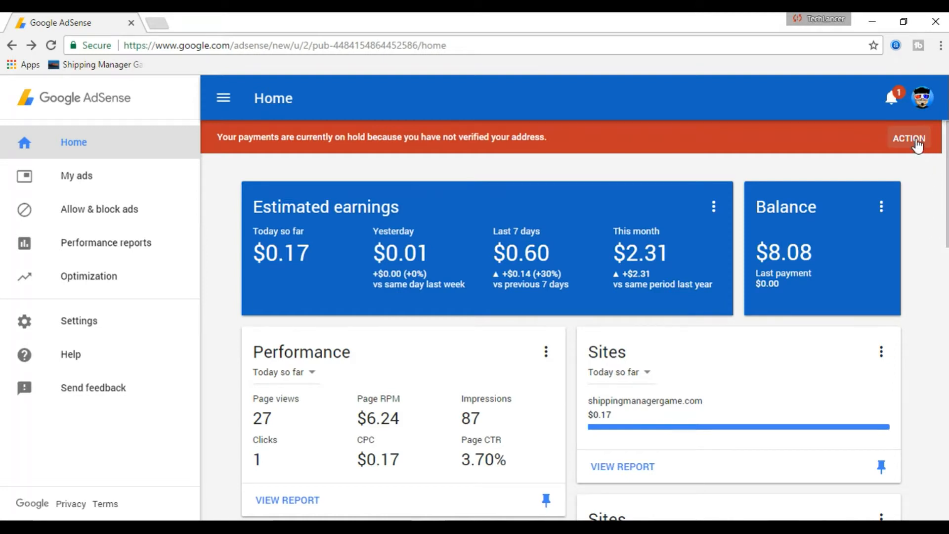
pyautogui.click(908, 137)
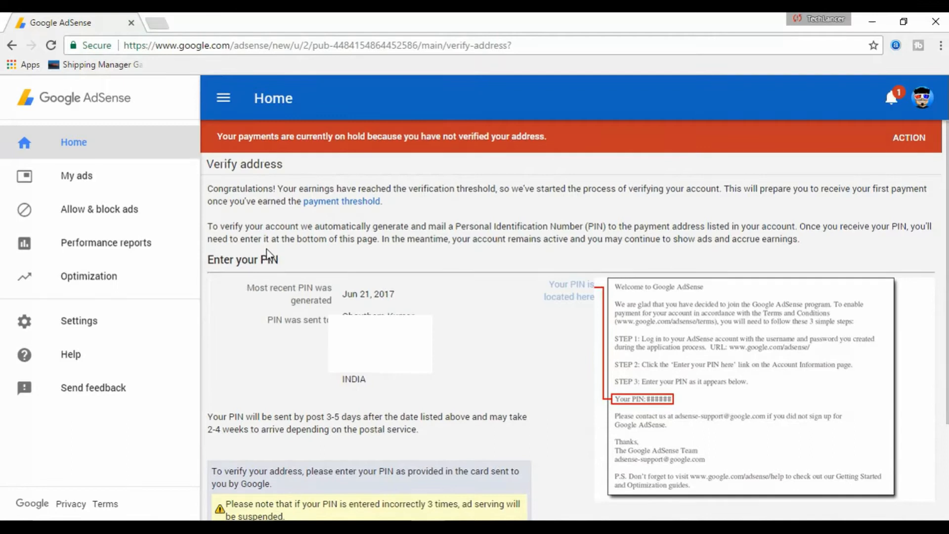
pyautogui.scroll(-3)
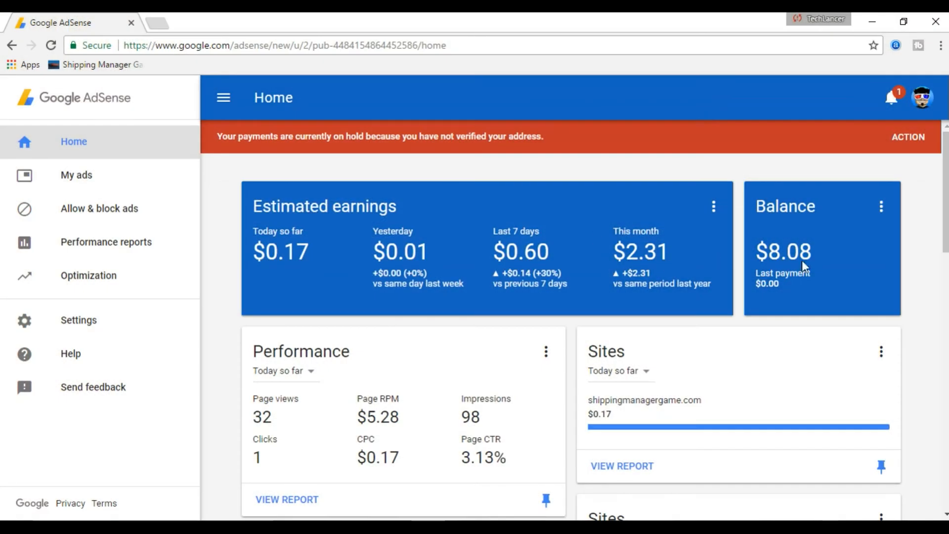
pyautogui.moveTo(831, 267)
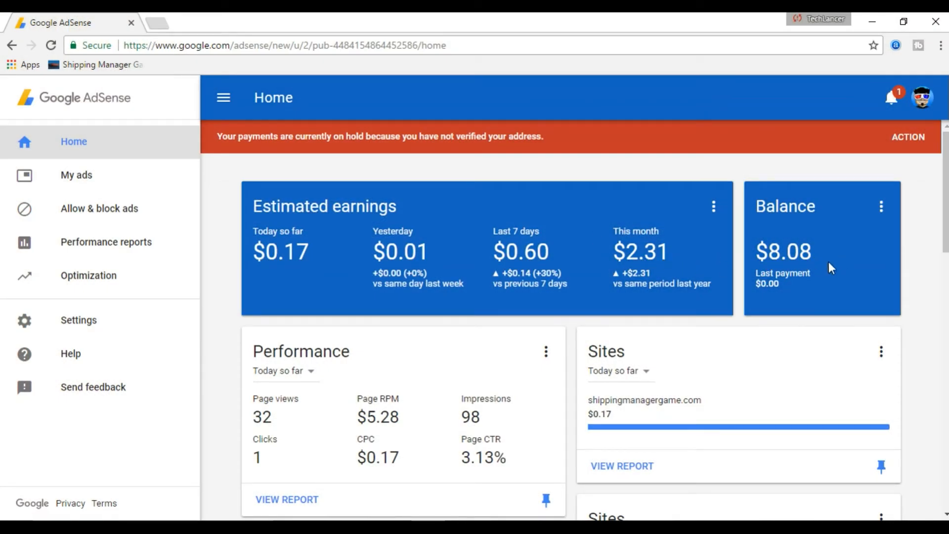
pyautogui.click(908, 137)
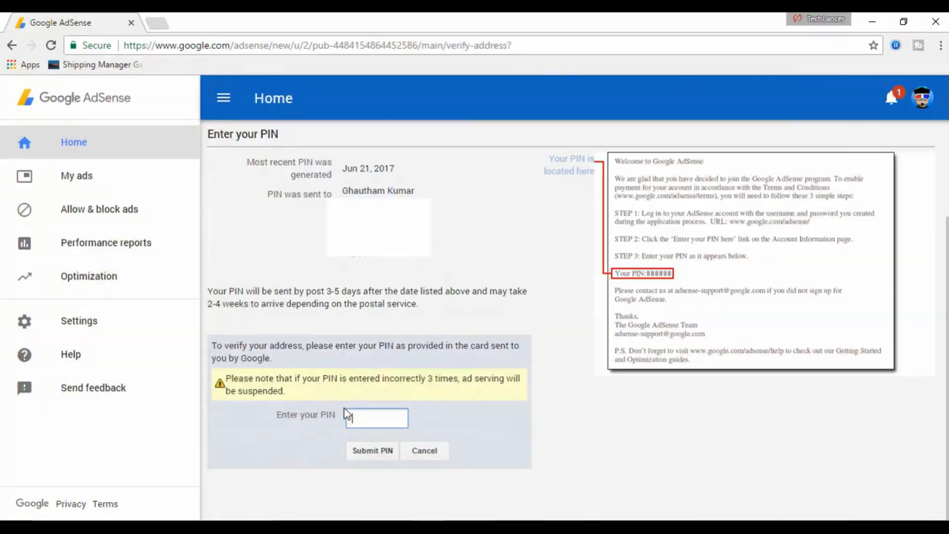
pyautogui.click(377, 418)
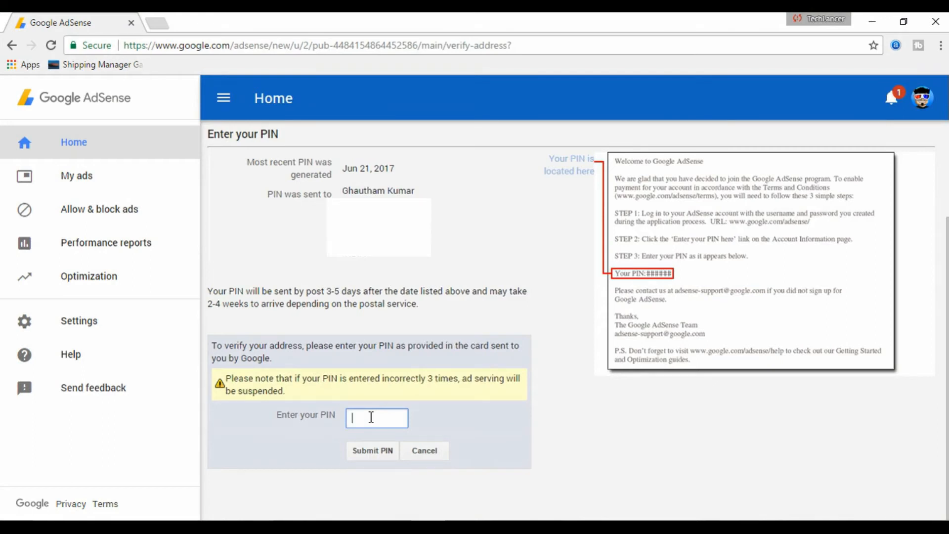
pyautogui.moveTo(255, 373)
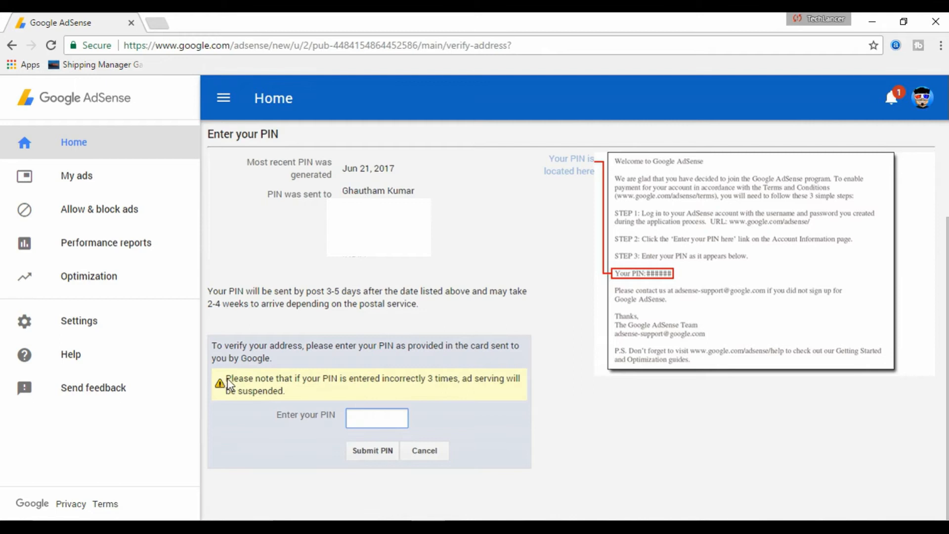
pyautogui.moveTo(361, 389)
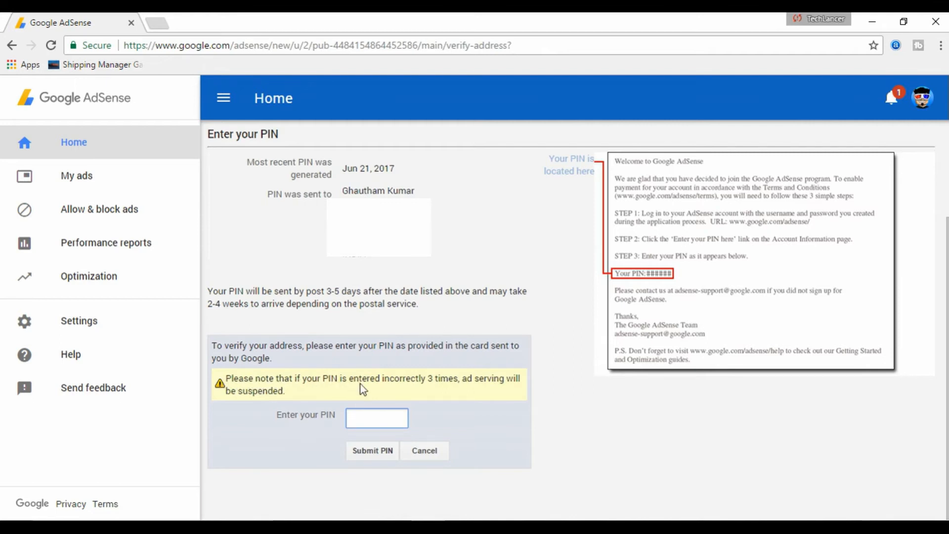
pyautogui.moveTo(230, 402)
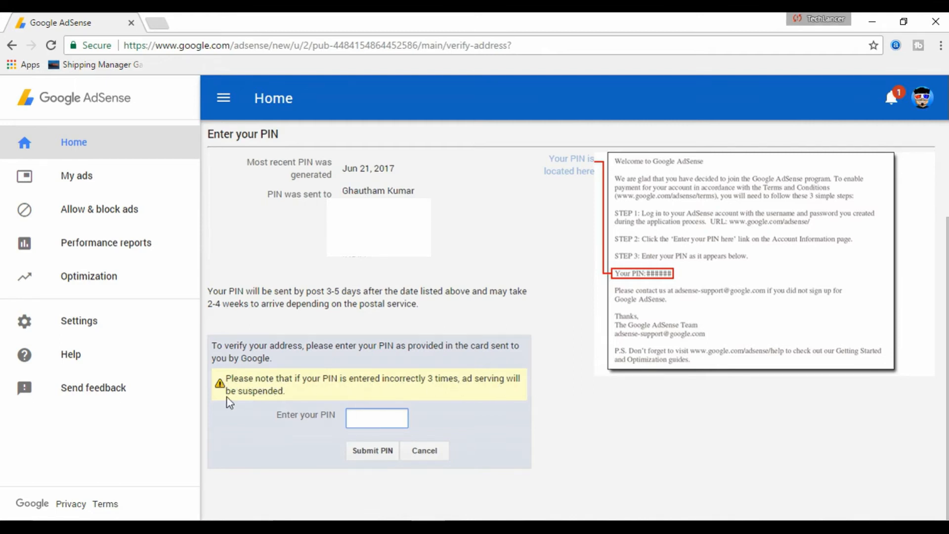
pyautogui.moveTo(286, 401)
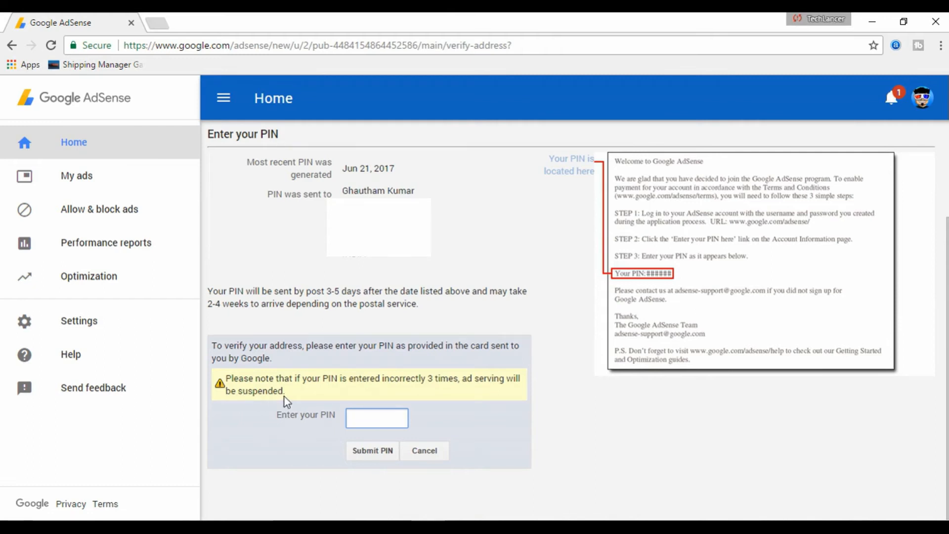
pyautogui.write('xx')
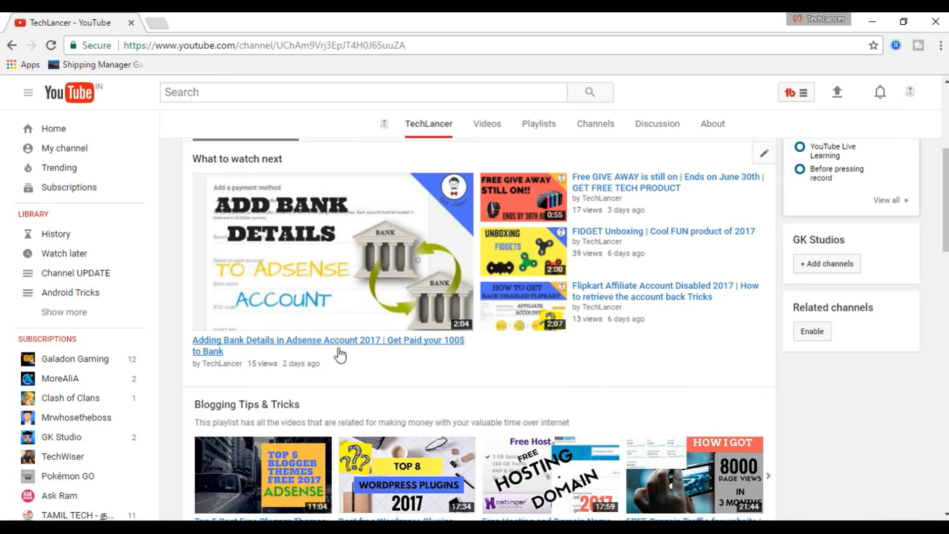
pyautogui.moveTo(370, 195)
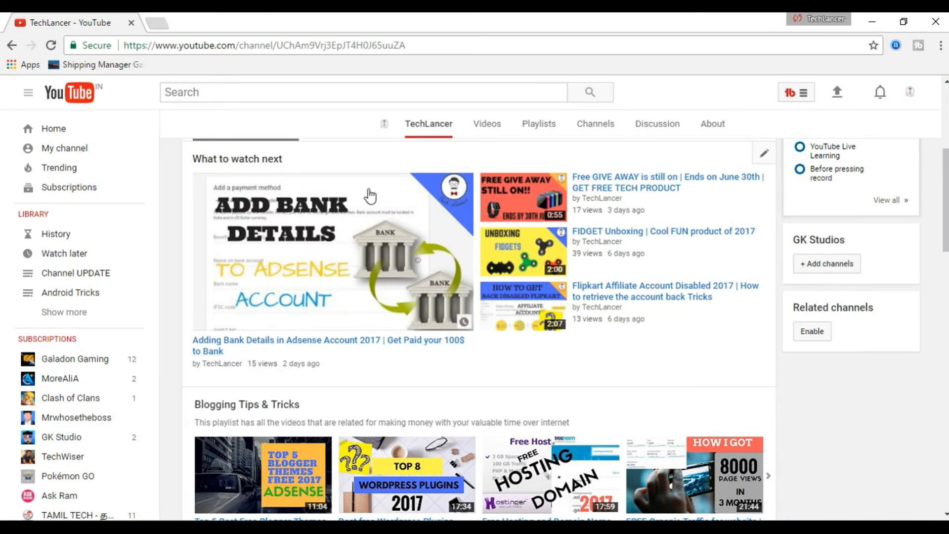
pyautogui.moveTo(448, 345)
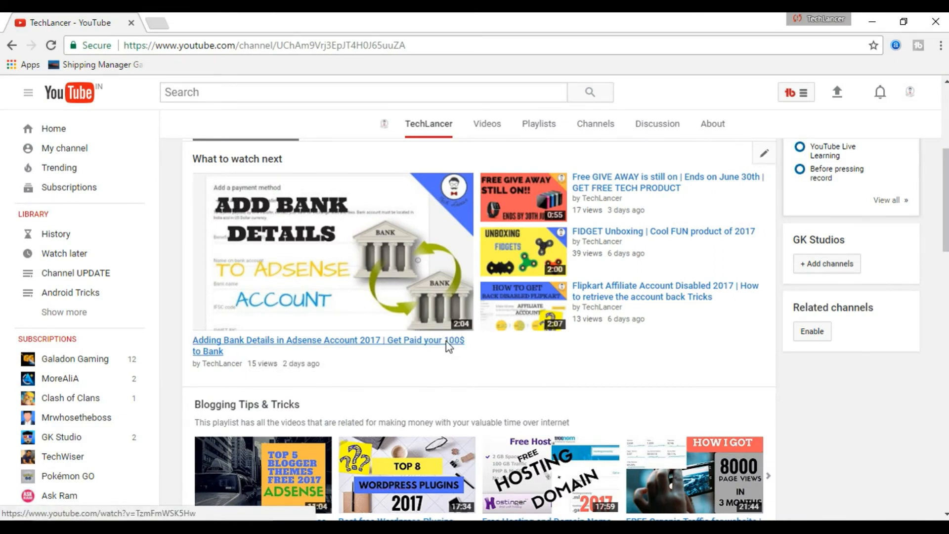
# Watch 'Adding Bank Details in Adsense Account 2017' and browse its watch page
pyautogui.click(327, 345)
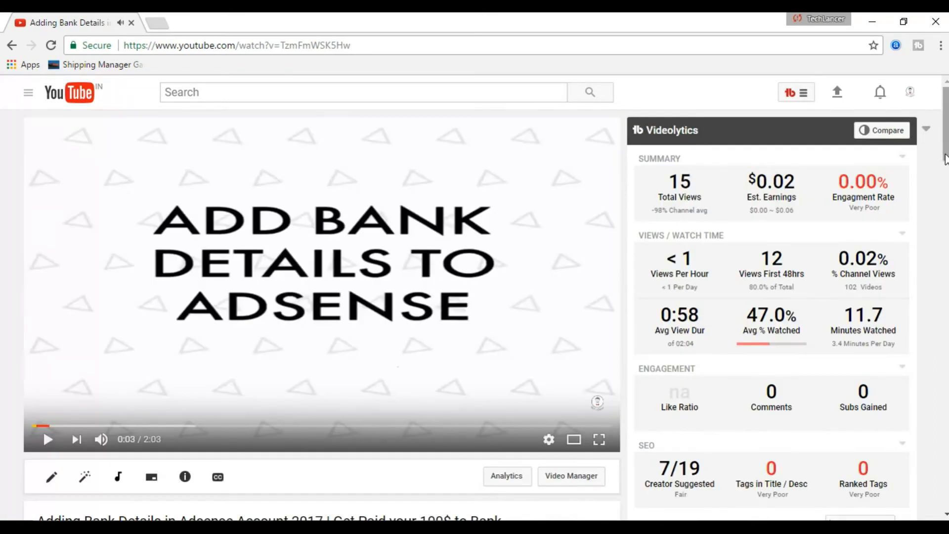
pyautogui.scroll(-3)
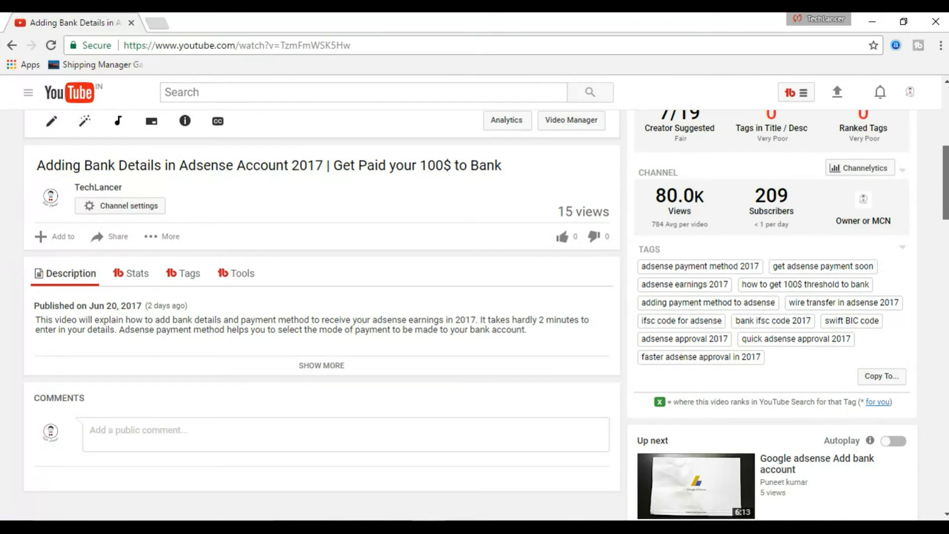
pyautogui.scroll(3)
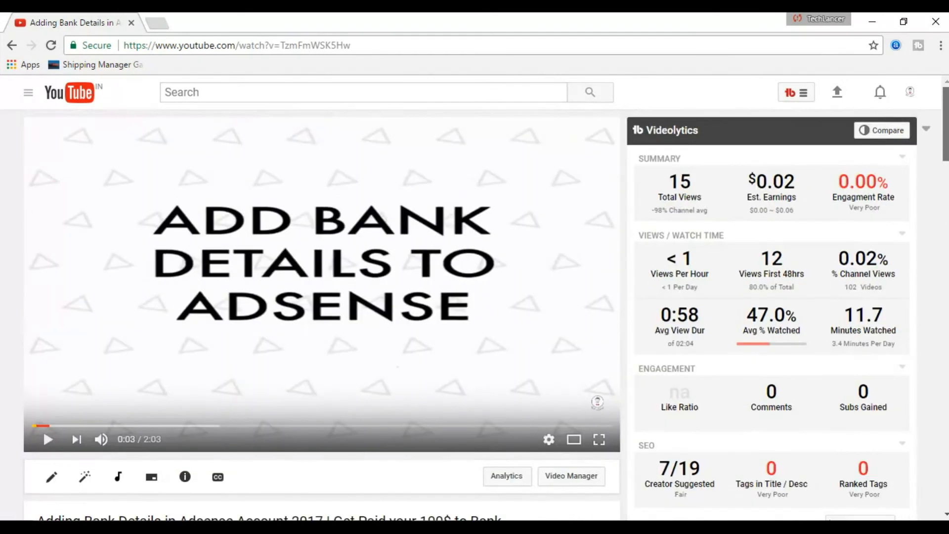